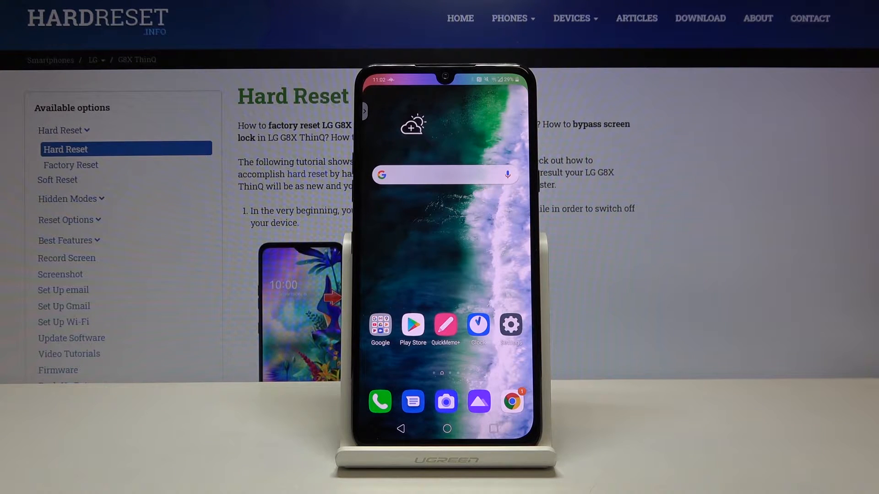
- Reach the System page of Settings from the home screen
{"action": "left_click", "coordinate": [510, 324]}
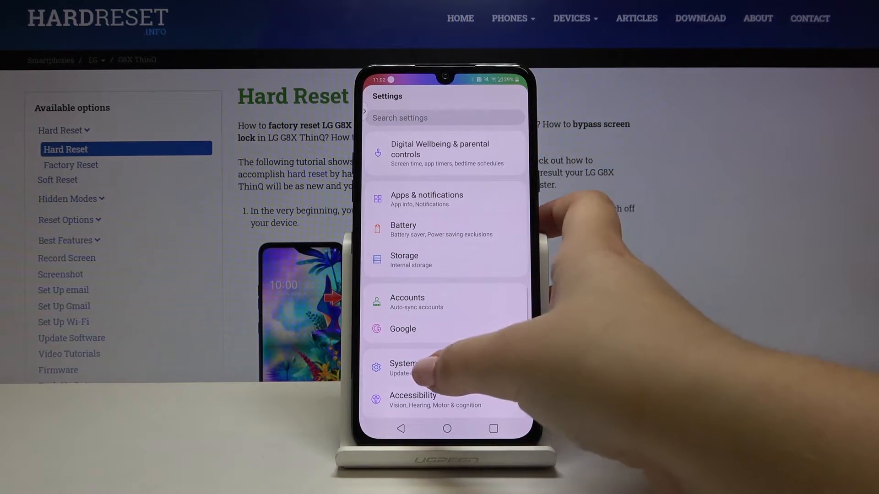
{"action": "left_click", "coordinate": [403, 367]}
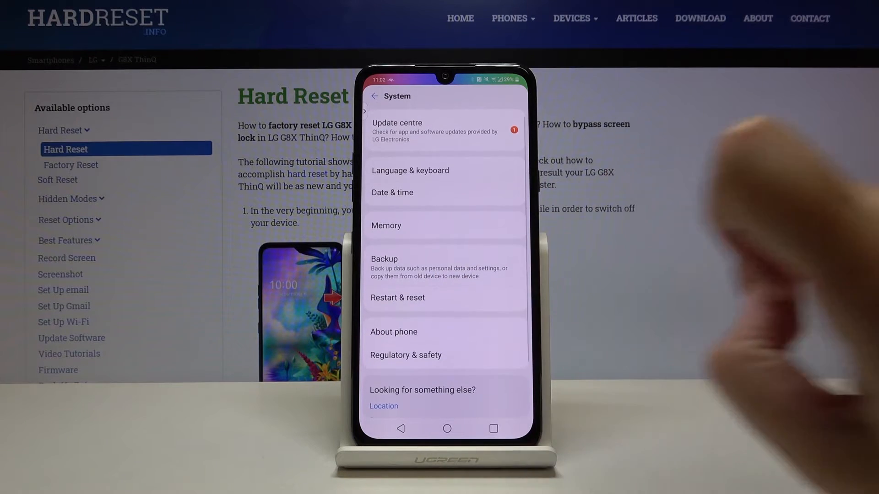
- In Restart & reset, bring up the Reset app preferences confirmation dialog
{"action": "left_click", "coordinate": [398, 298]}
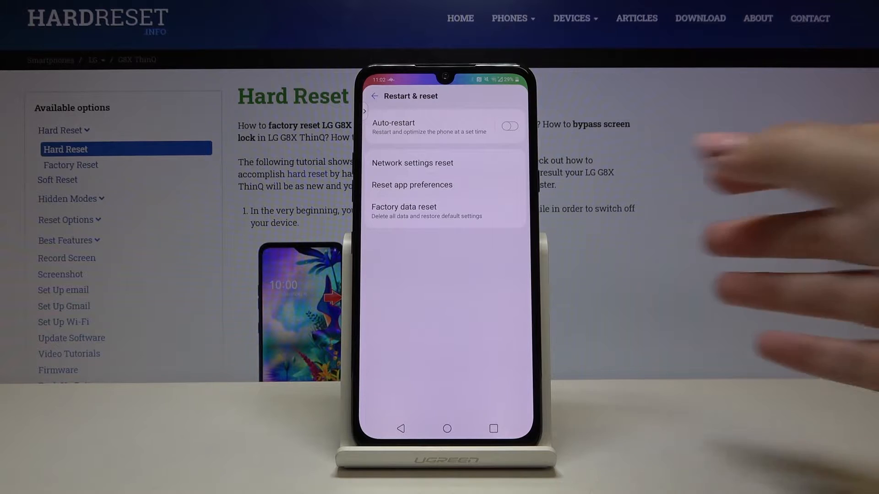
{"action": "left_click", "coordinate": [411, 184]}
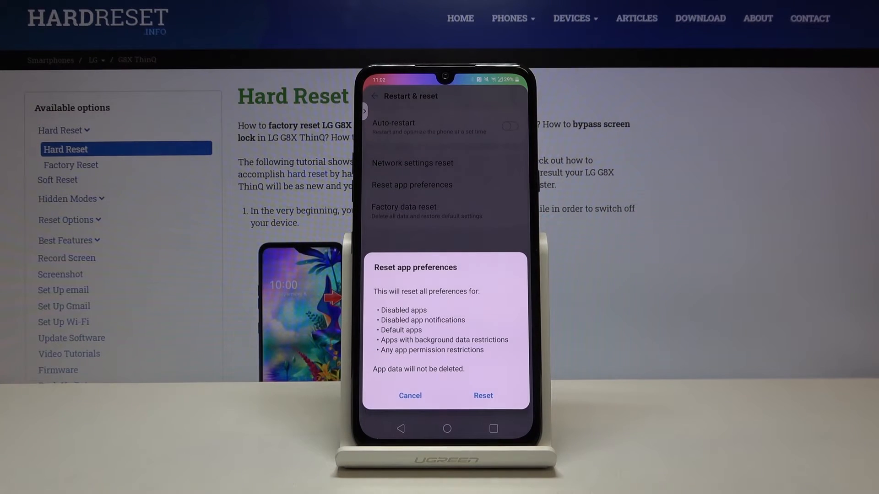